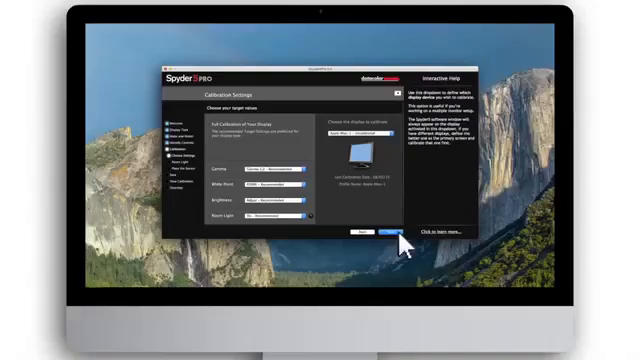
# Step: Read the room light (Medium) and accept the recommended brightness and white point settings
pyautogui.click(273, 162)
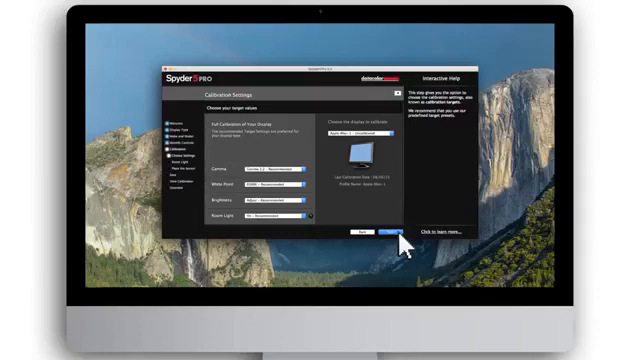
pyautogui.moveTo(431, 238)
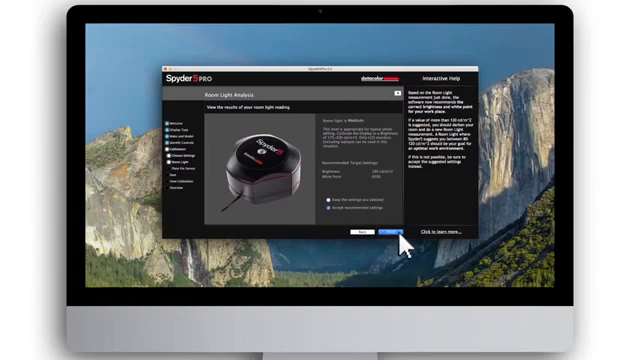
pyautogui.click(385, 238)
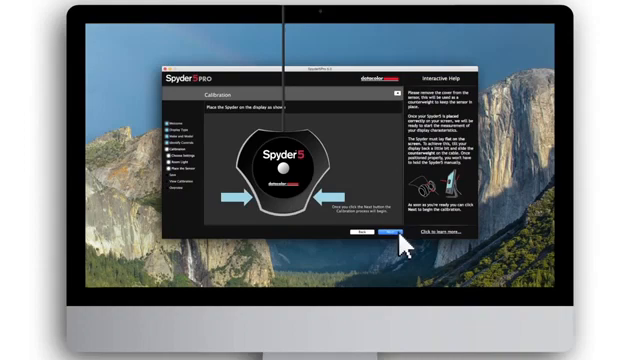
# Step: Start measuring the display with the Spyder sensor placed on screen
pyautogui.click(392, 235)
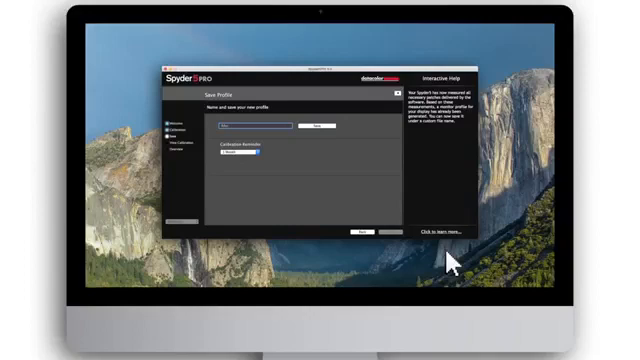
pyautogui.moveTo(345, 196)
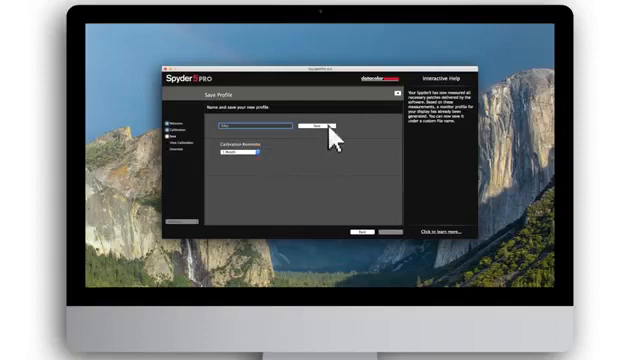
# Step: Save the newly generated display profile under the entered name
pyautogui.click(314, 128)
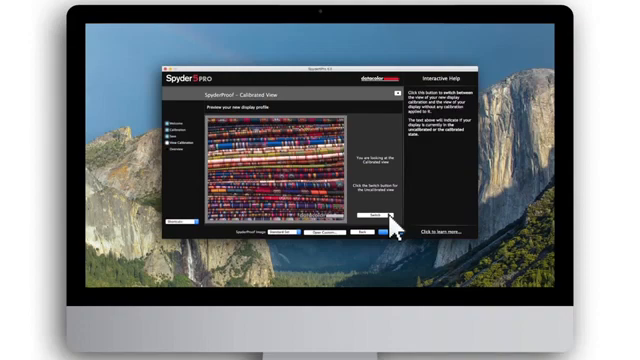
# Step: Show the Profile Overview gamut chart compared against sRGB, NTSC and AdobeRGB
pyautogui.click(386, 234)
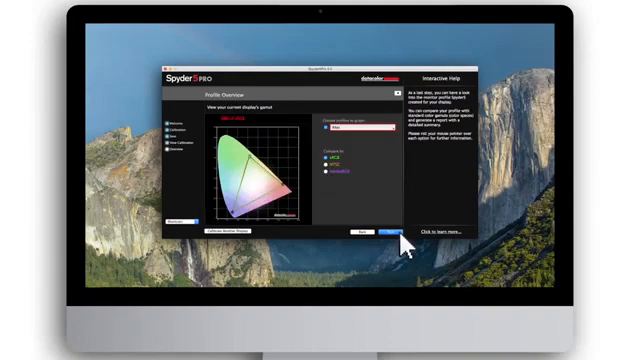
pyautogui.moveTo(270, 120)
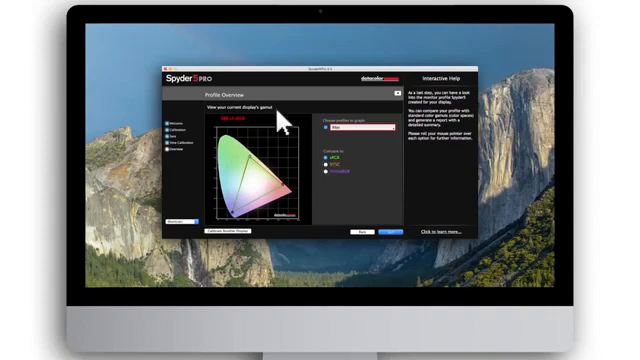
pyautogui.moveTo(430, 258)
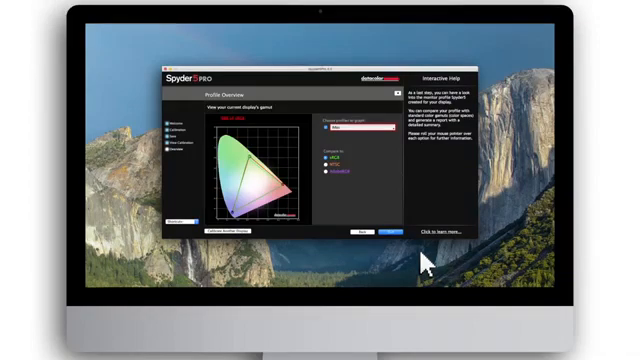
pyautogui.moveTo(325, 172)
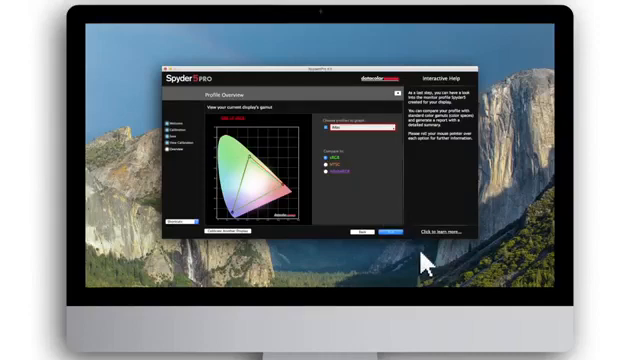
pyautogui.moveTo(256, 237)
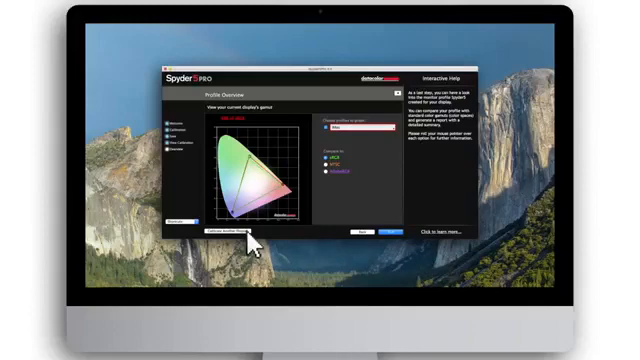
pyautogui.moveTo(431, 262)
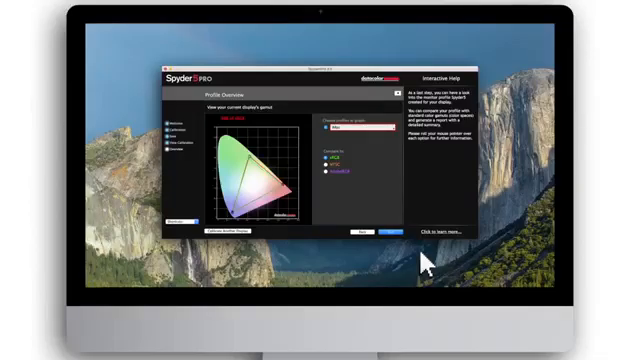
pyautogui.moveTo(421, 257)
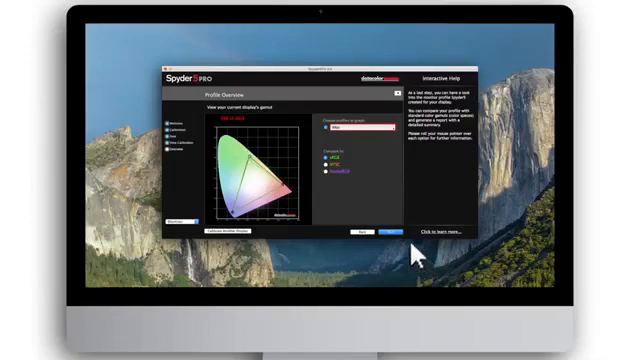